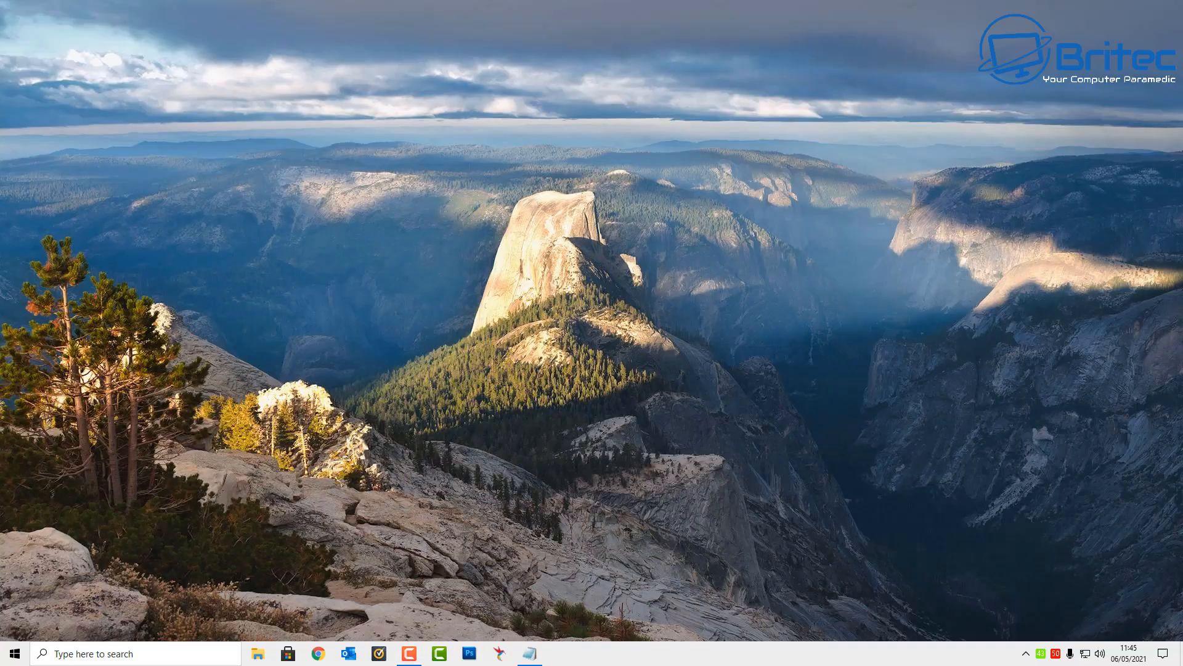
Show more options for DTS Sound Unbound in the Microsoft Store library.
left_click(287, 653)
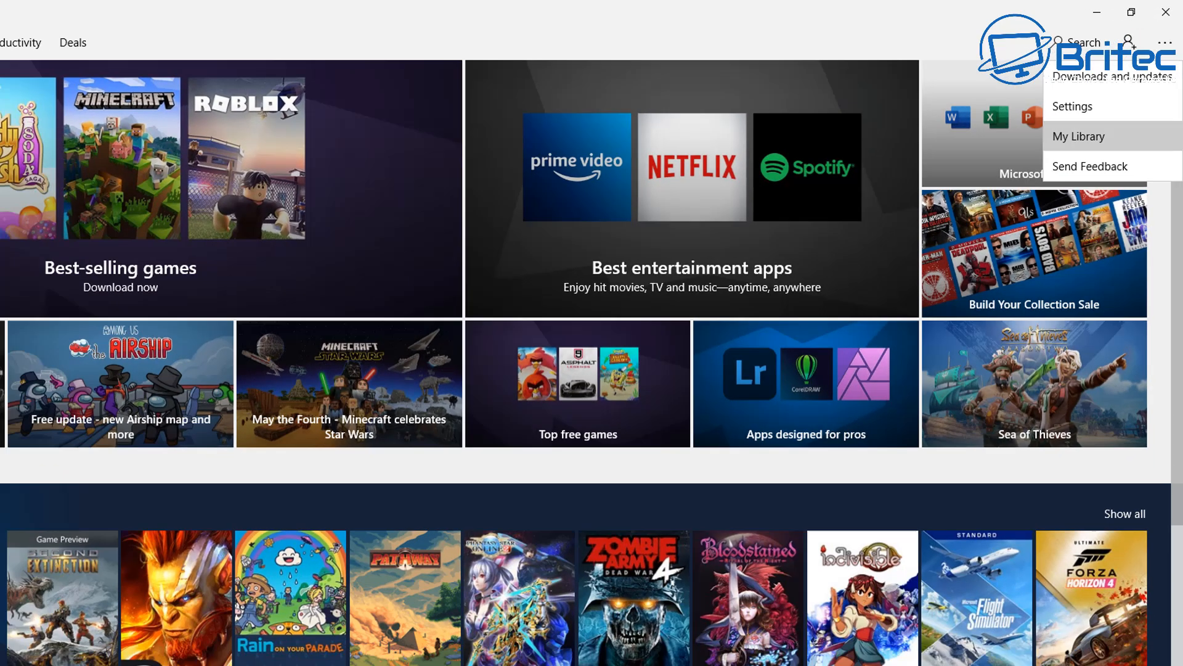
left_click(1079, 136)
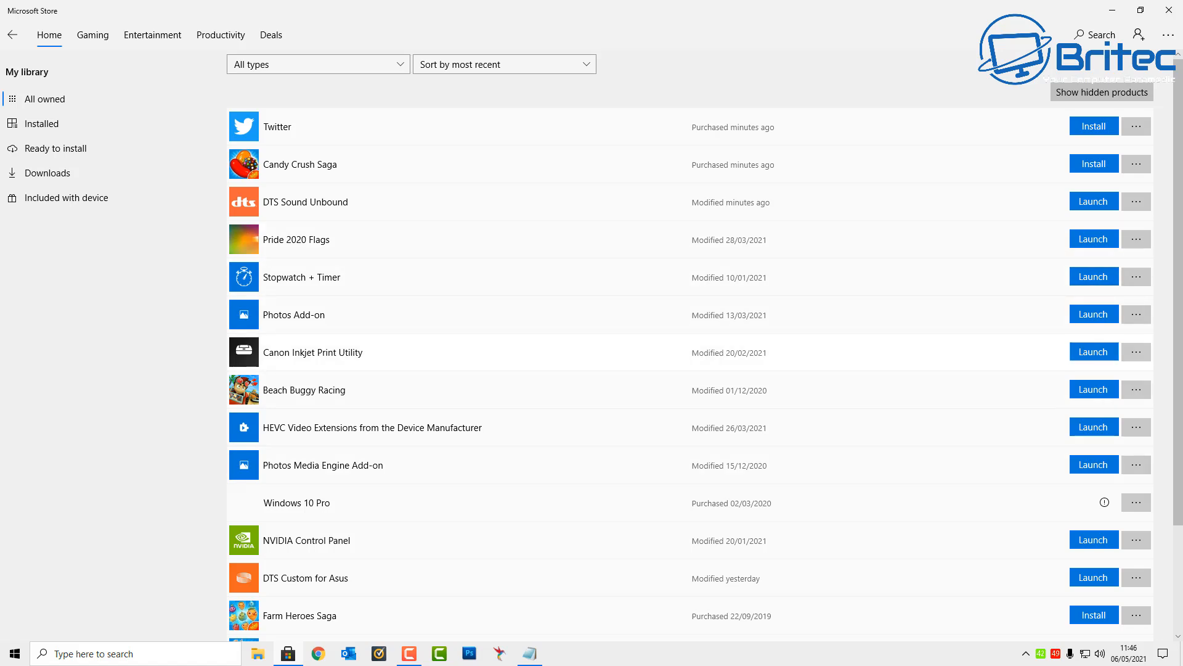
mouse_move(1093, 426)
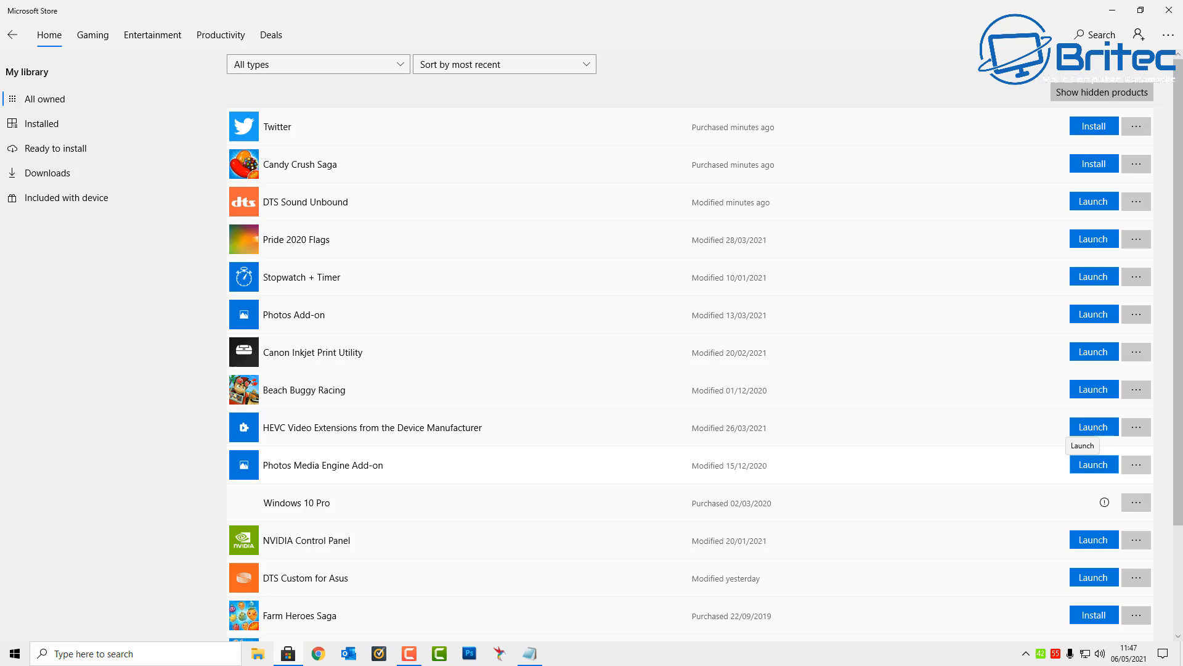
left_click(1135, 201)
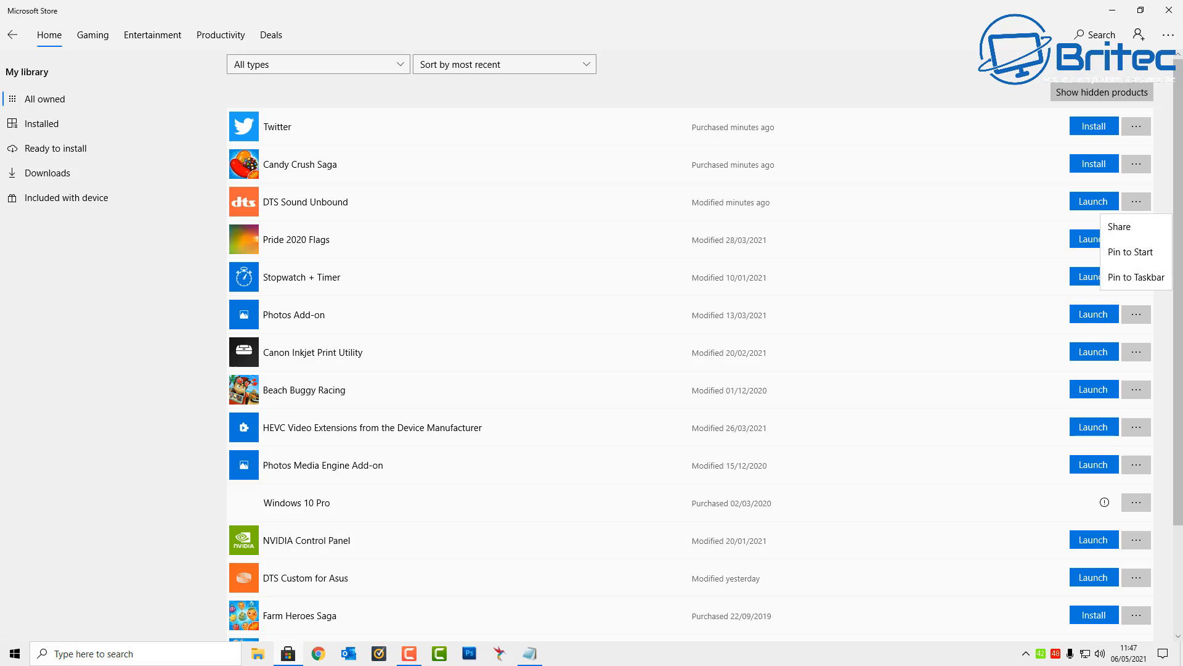
left_click(1136, 201)
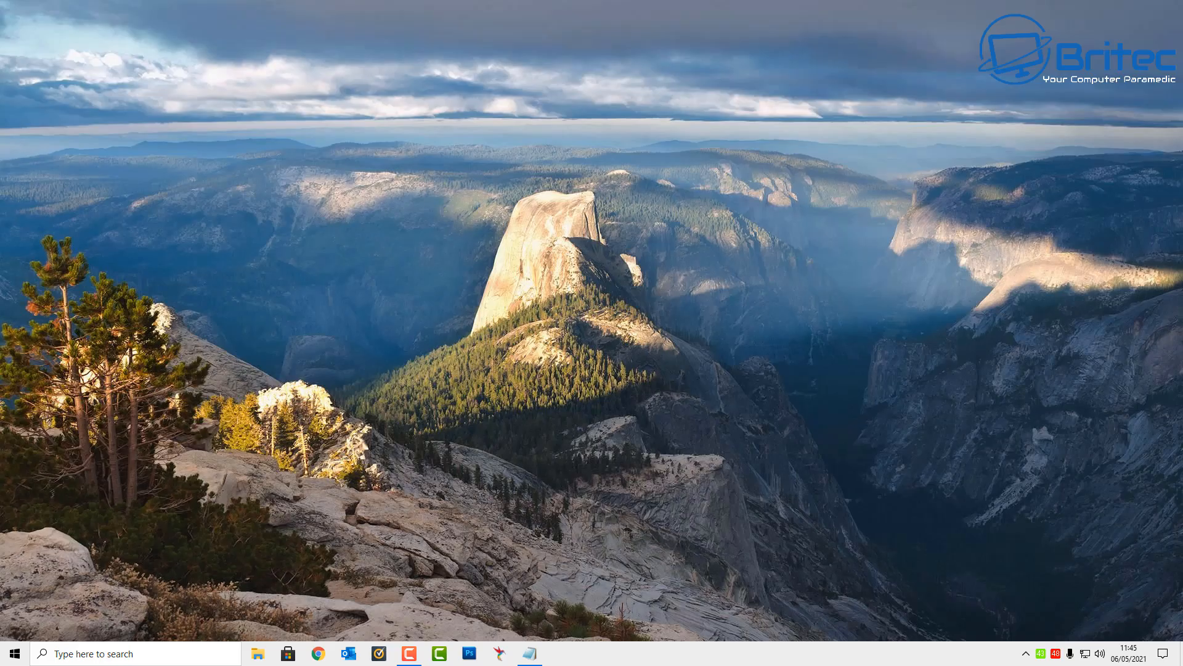
Browse the installed apps in Settings' Apps & features and the Start menu list.
left_click(559, 653)
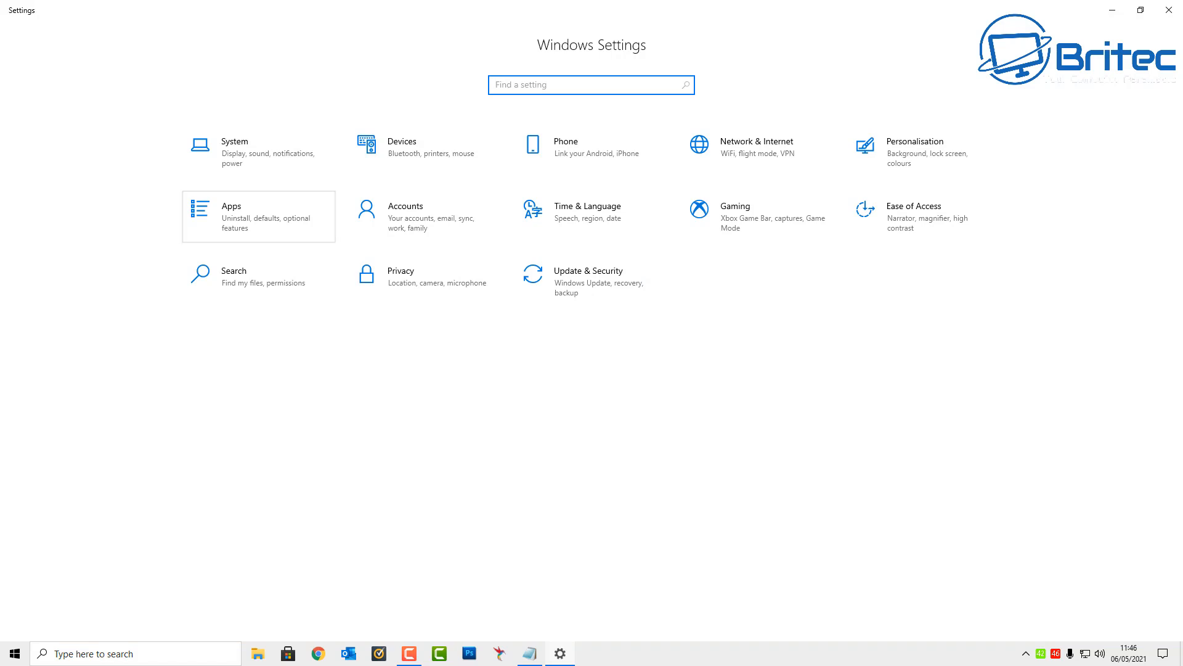
left_click(258, 217)
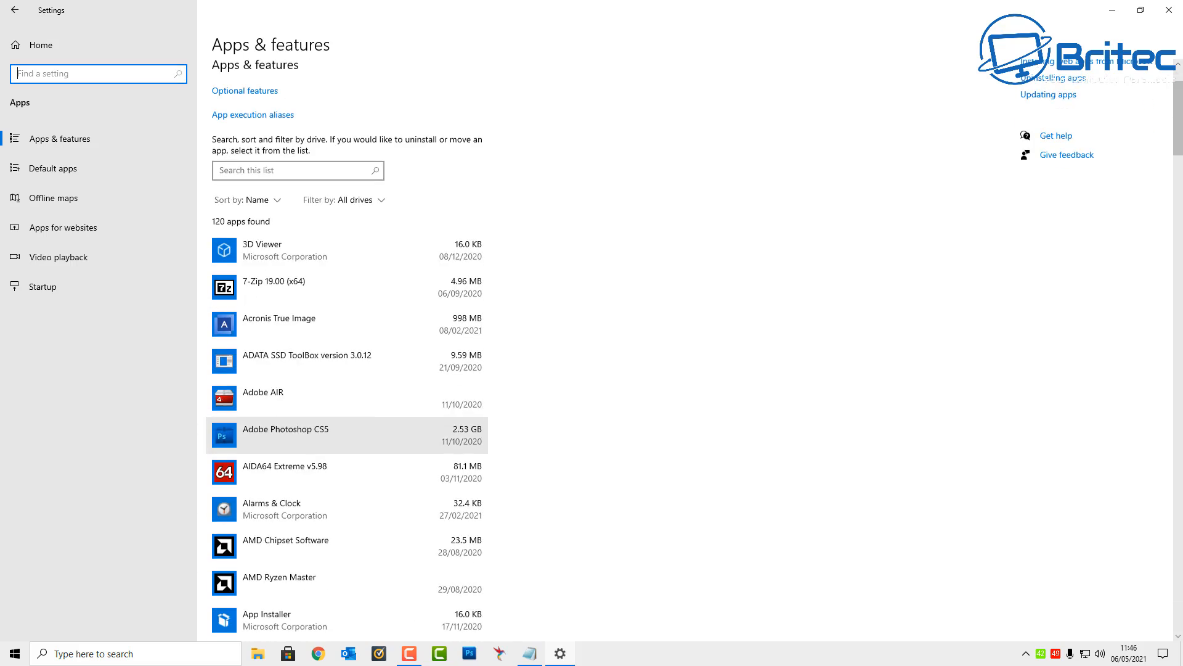
scroll("down", 3)
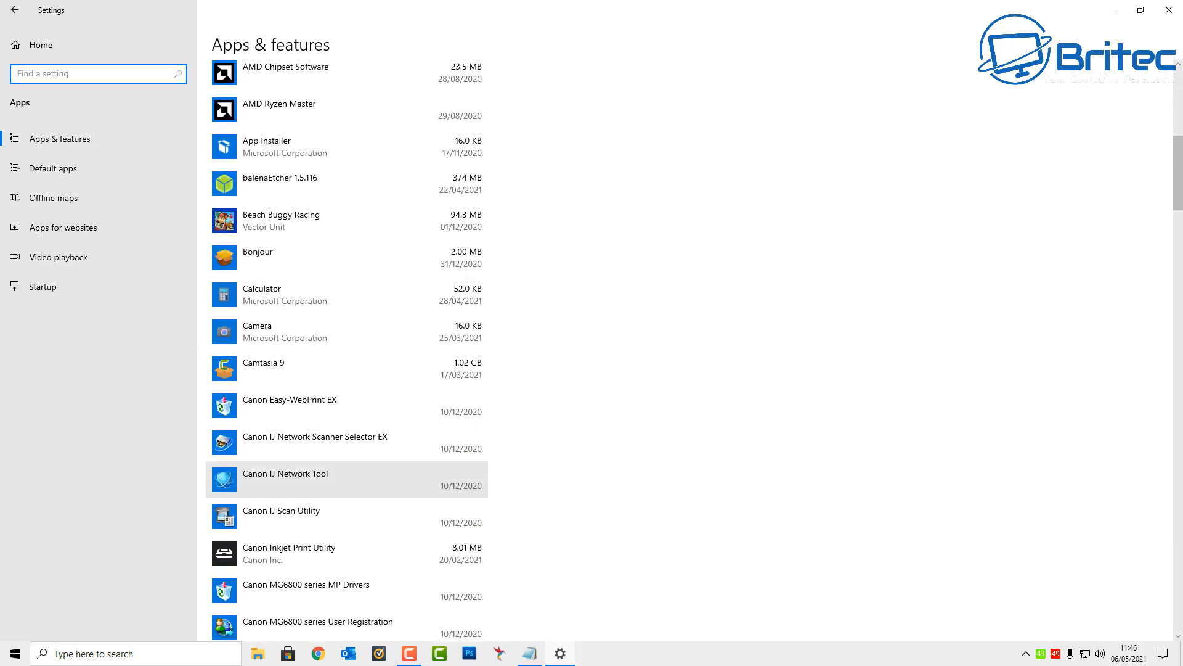
scroll("down", 3)
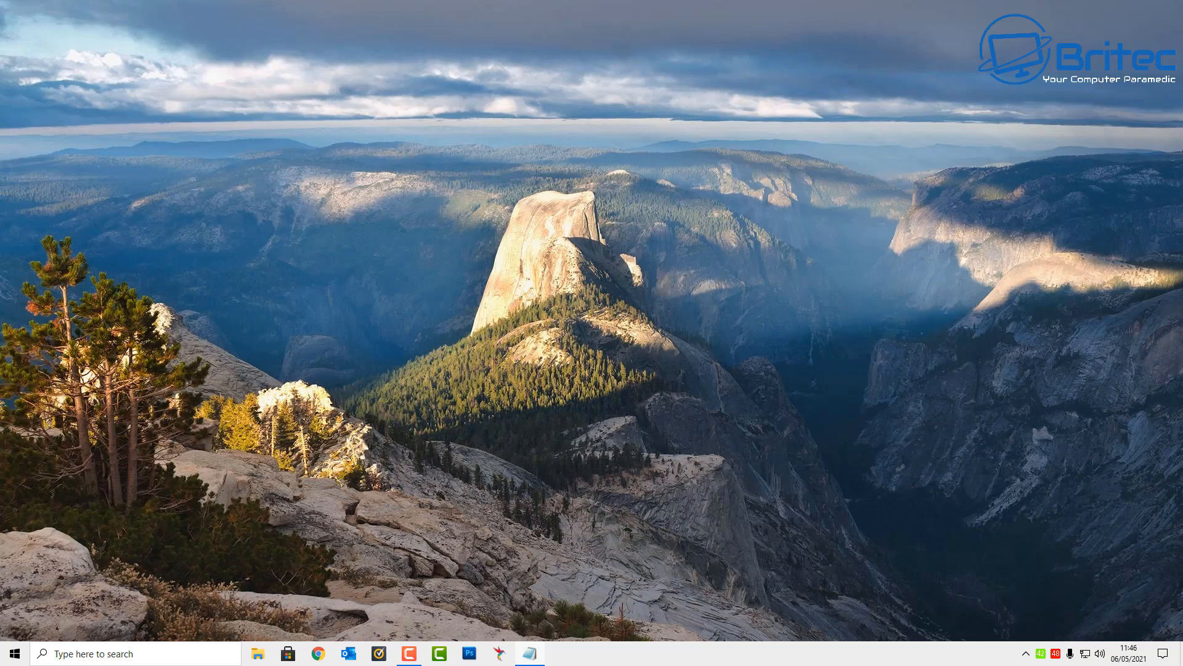
left_click(14, 653)
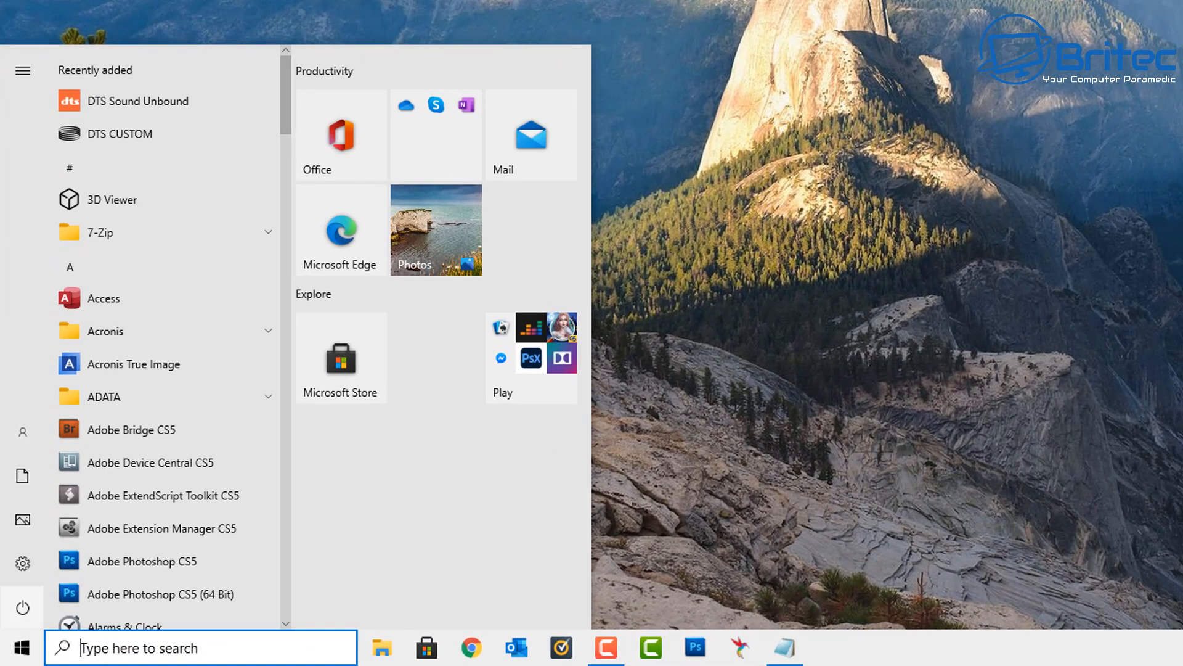
scroll("down", 3)
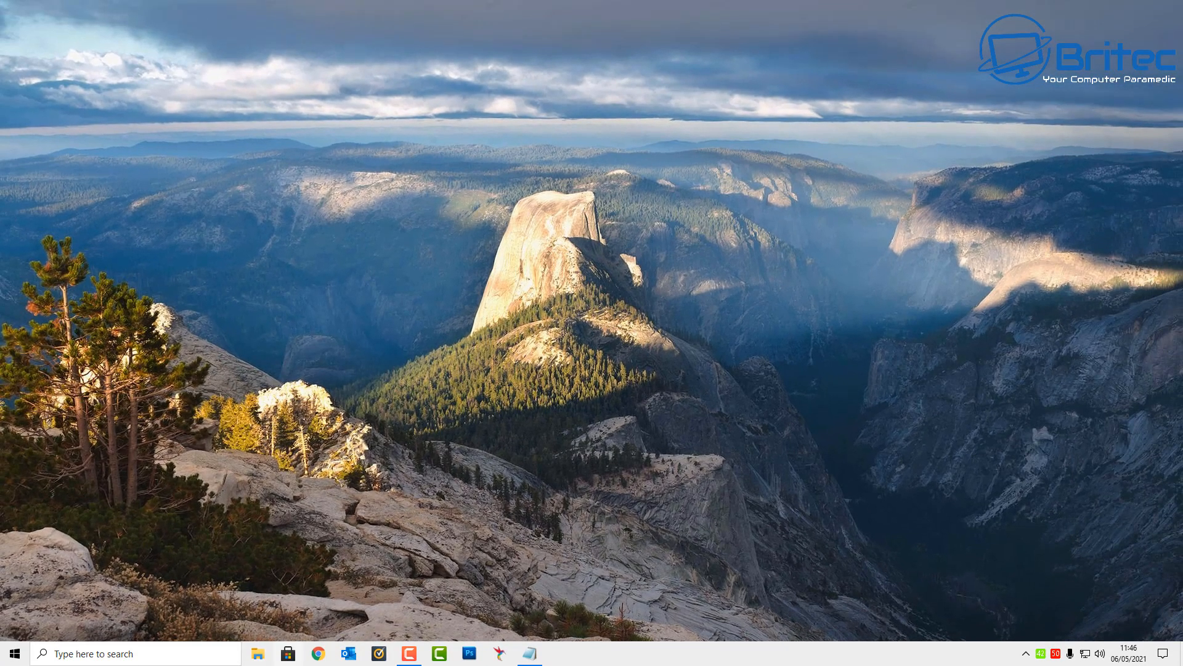
Search for 'dts', then remove the DTS packages in an admin PowerShell and close it.
type("dts CUSTOM")
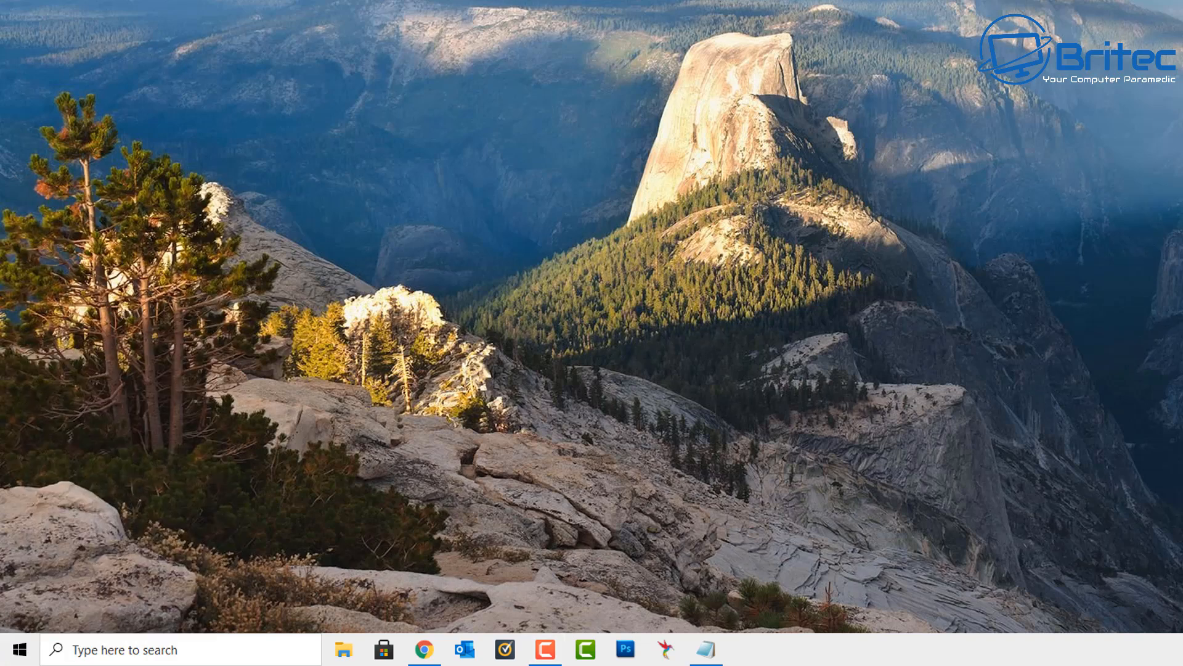
left_click(743, 653)
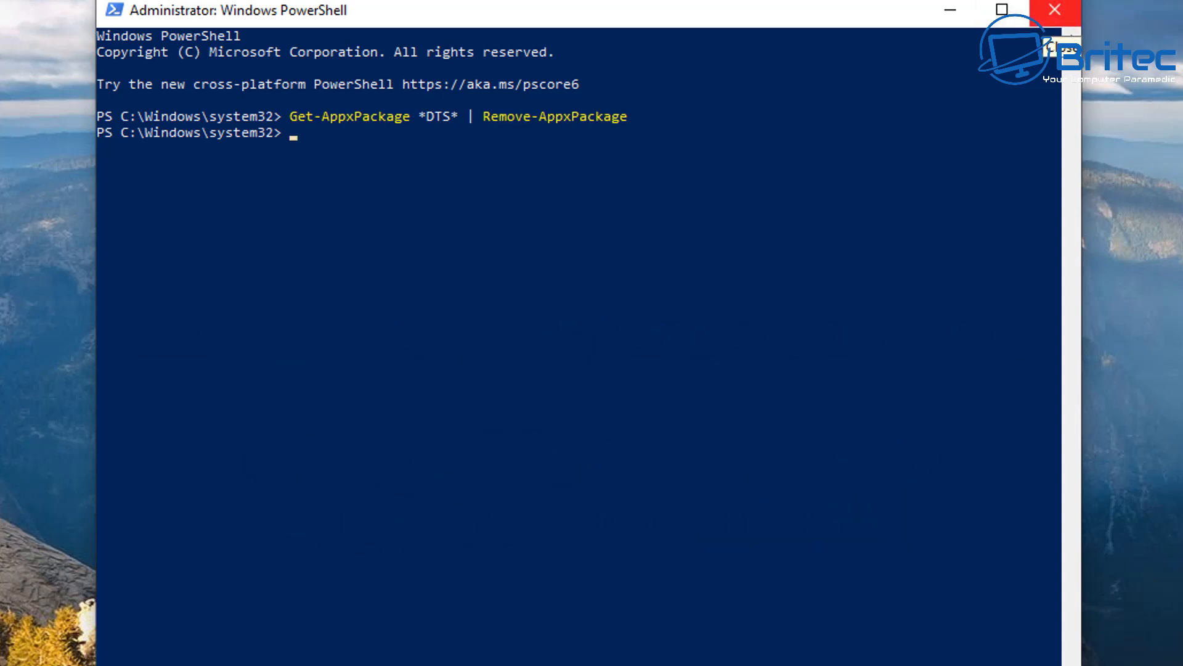
left_click(1053, 10)
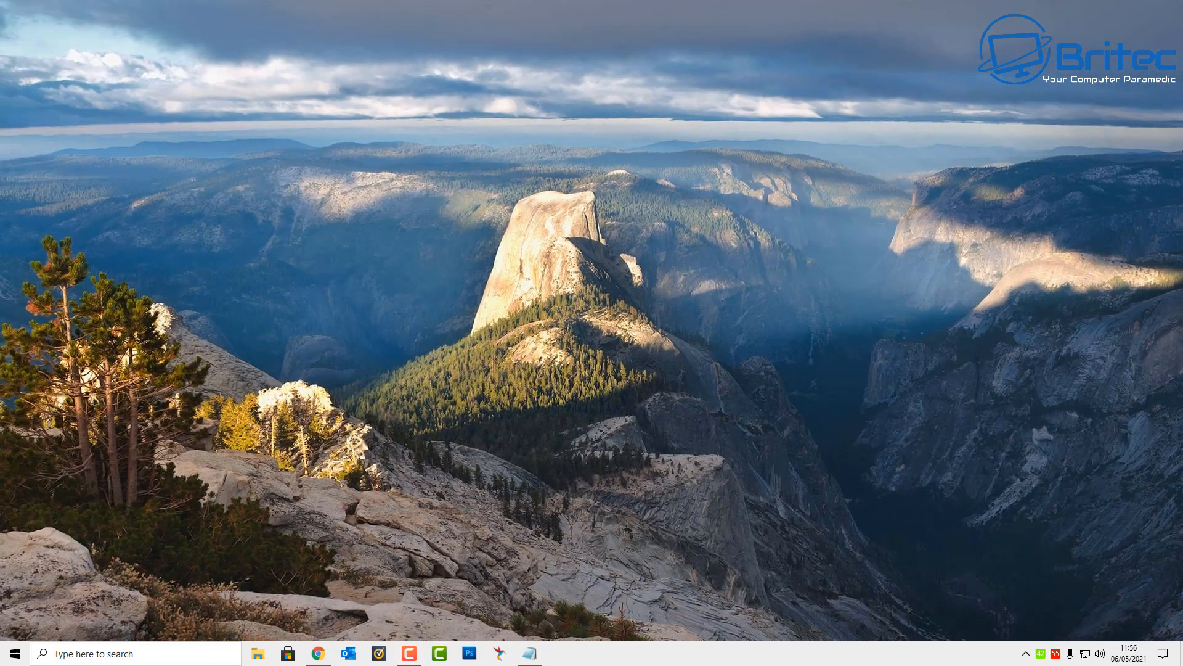
type("discord")
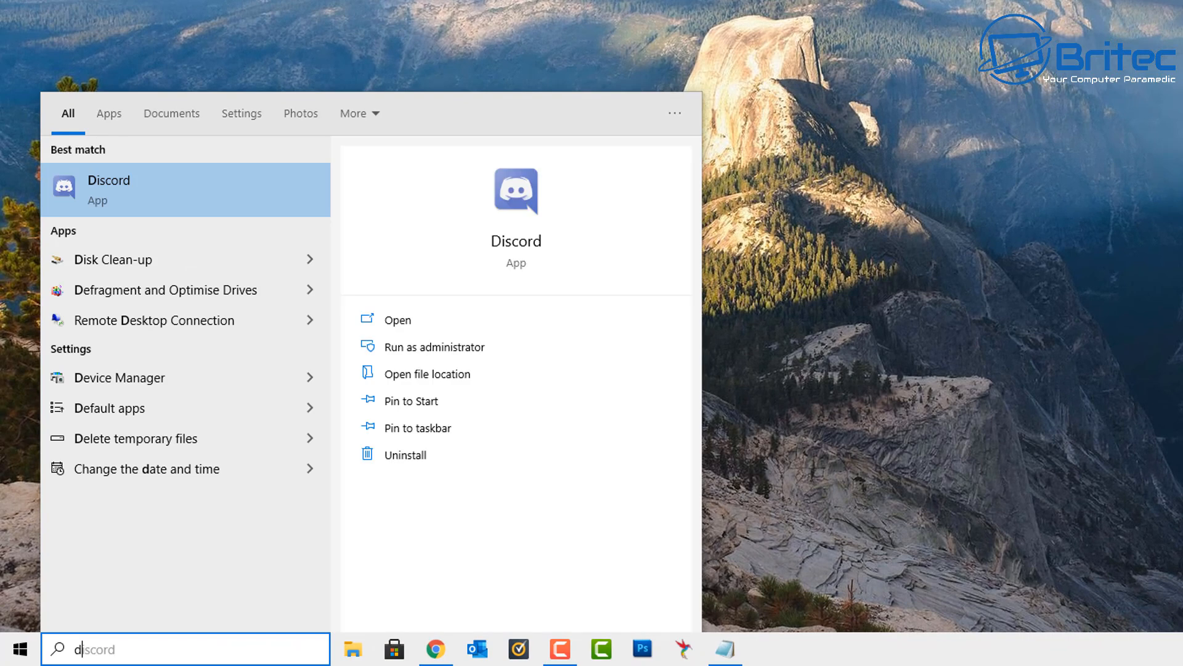
type("dts")
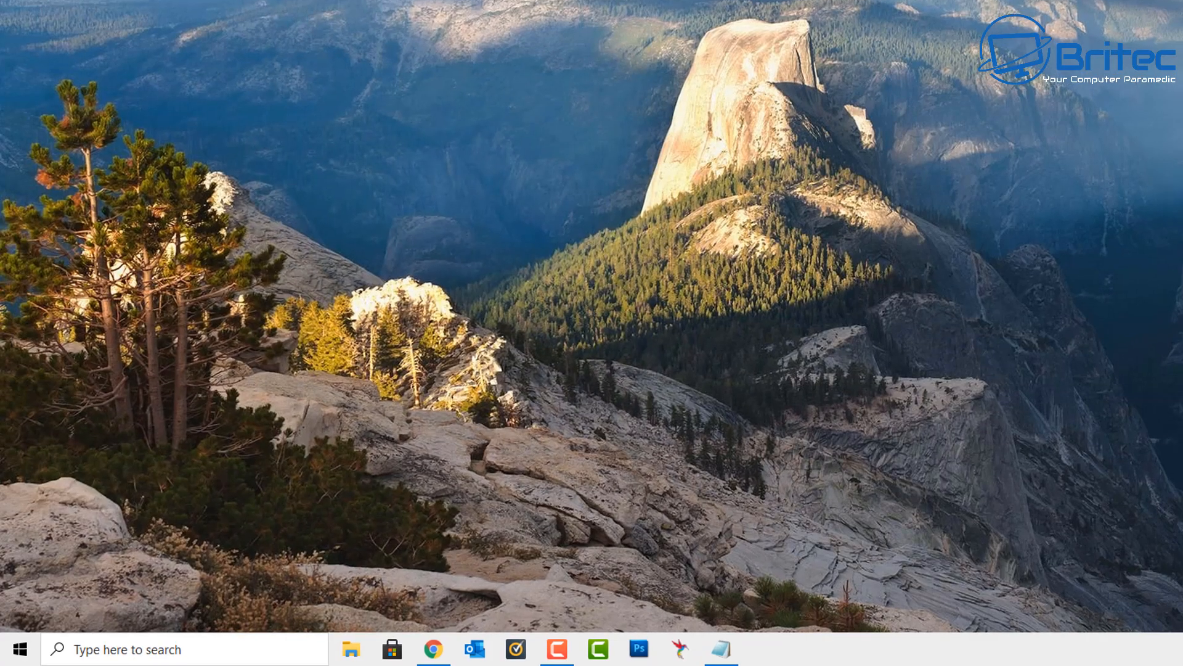
Run Remove-StoreApps_X64.exe from the 'app uninstallers' folder to open Store Apps Cleaner.
left_click(350, 649)
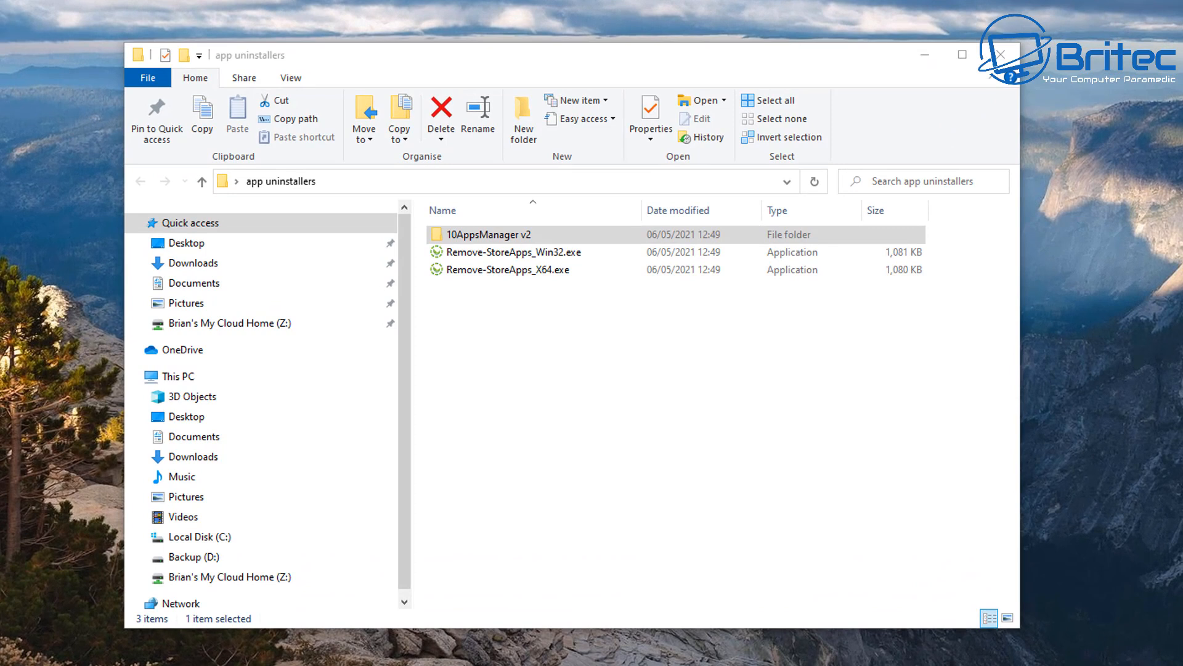
left_click(509, 270)
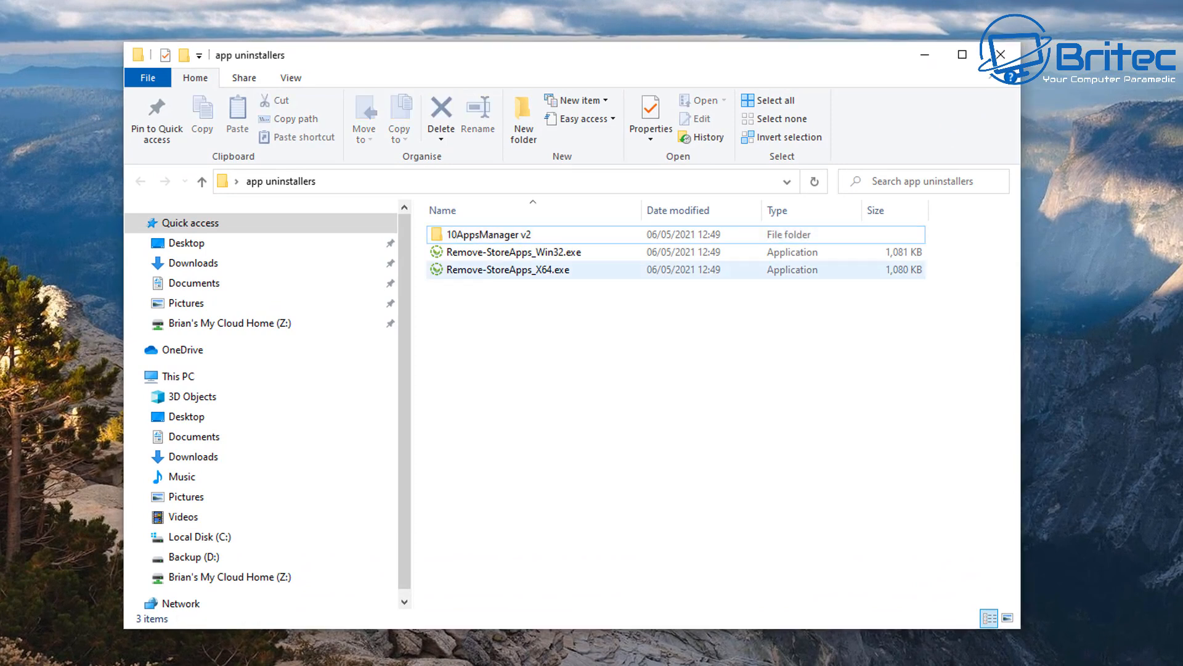
left_click(508, 269)
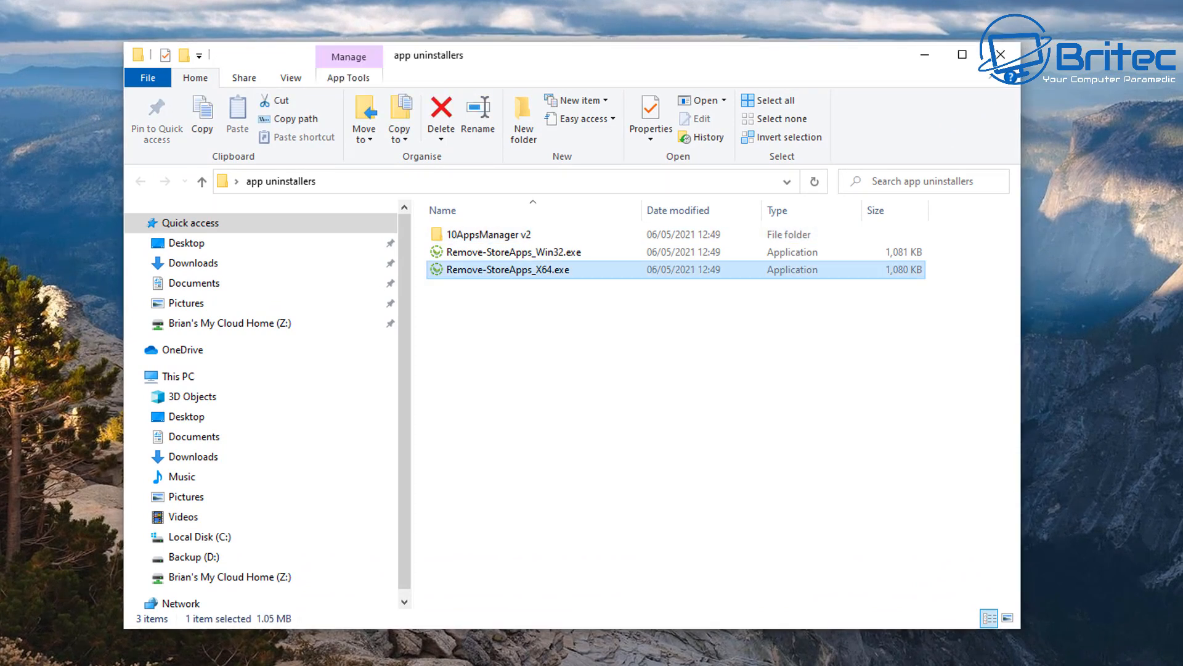
double_click(508, 270)
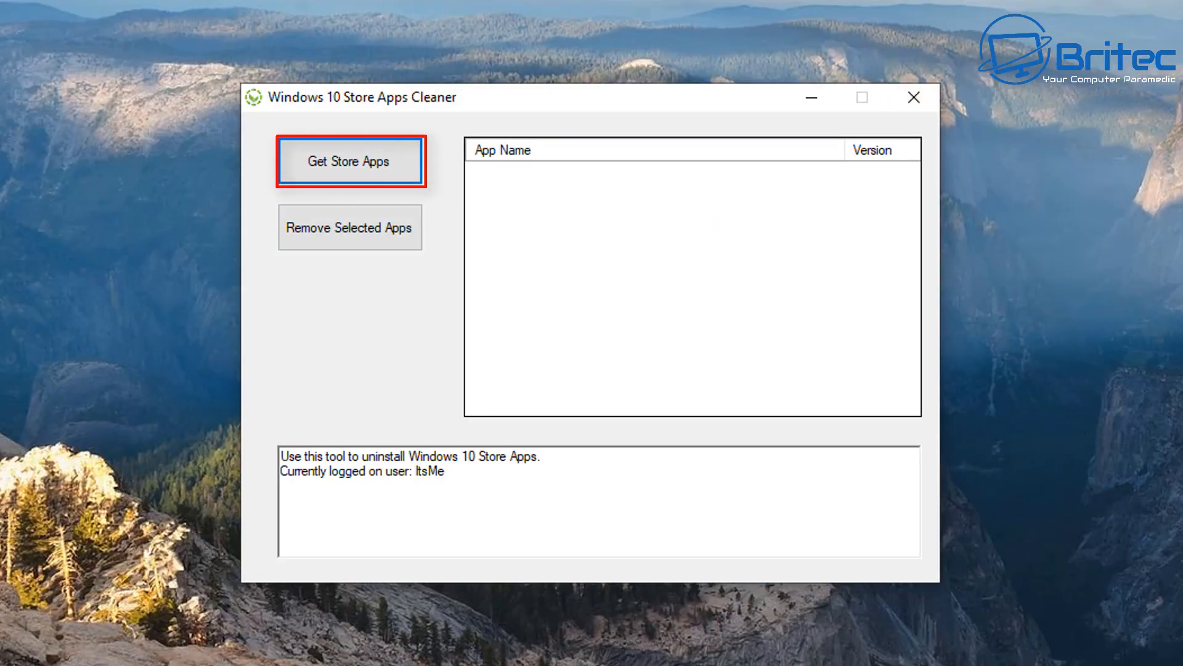
Get the installed Store apps list, scroll through it, and select Microsoft.SkypeApp.
left_click(350, 161)
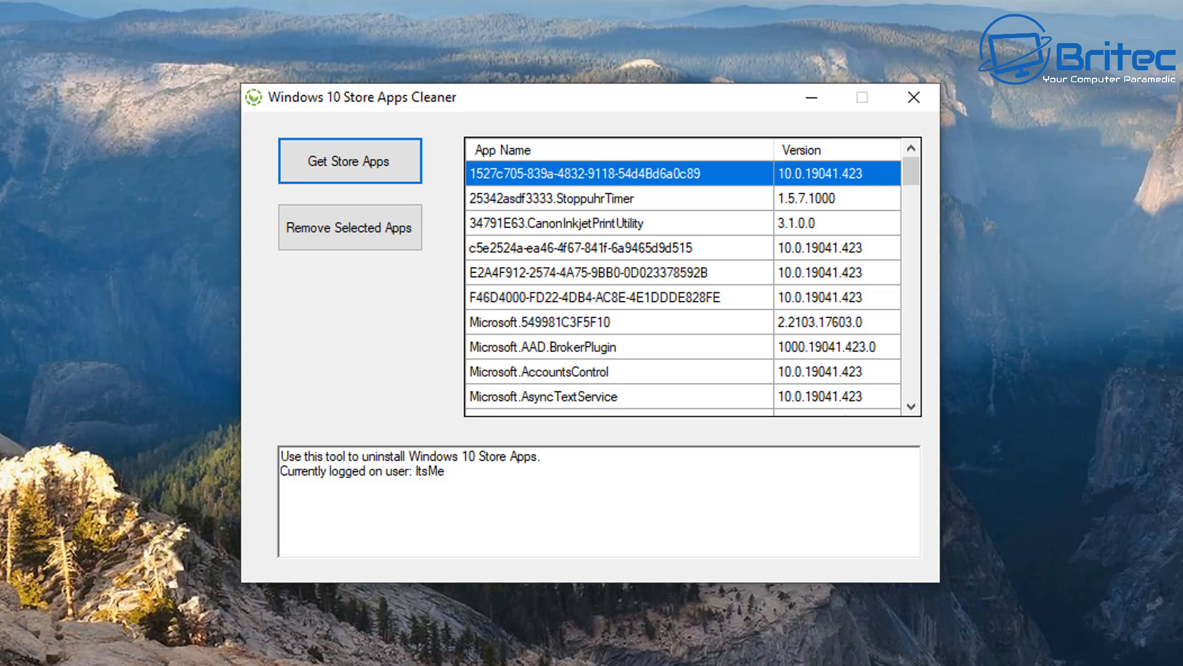
scroll("down", 3)
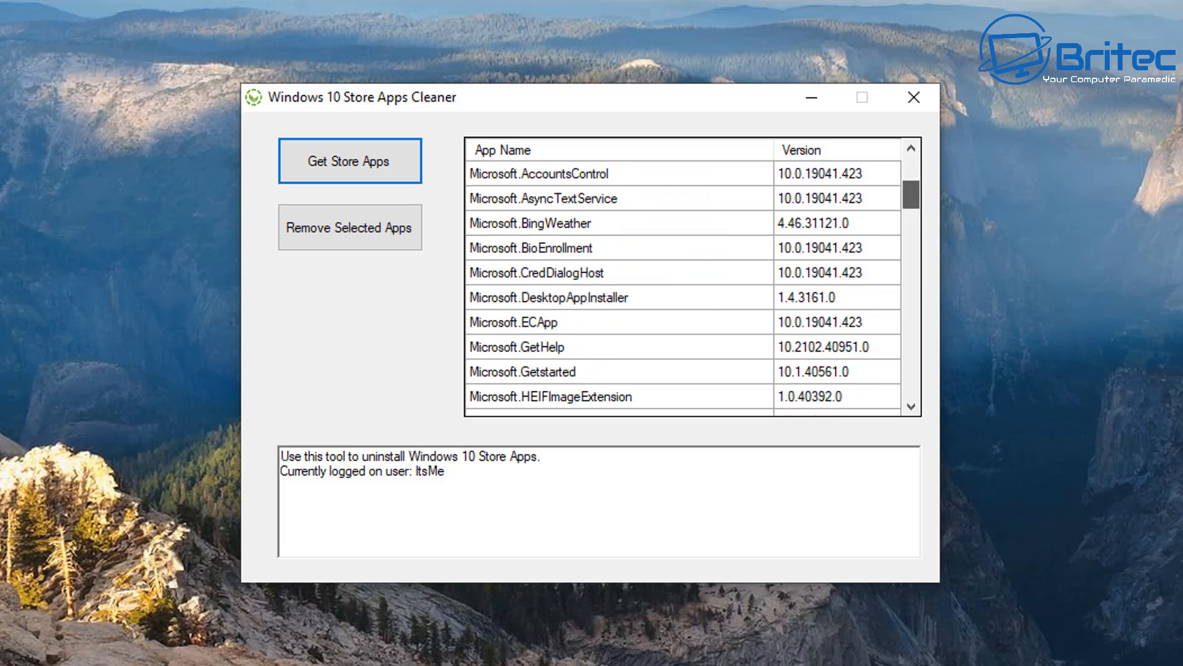
scroll("down", 3)
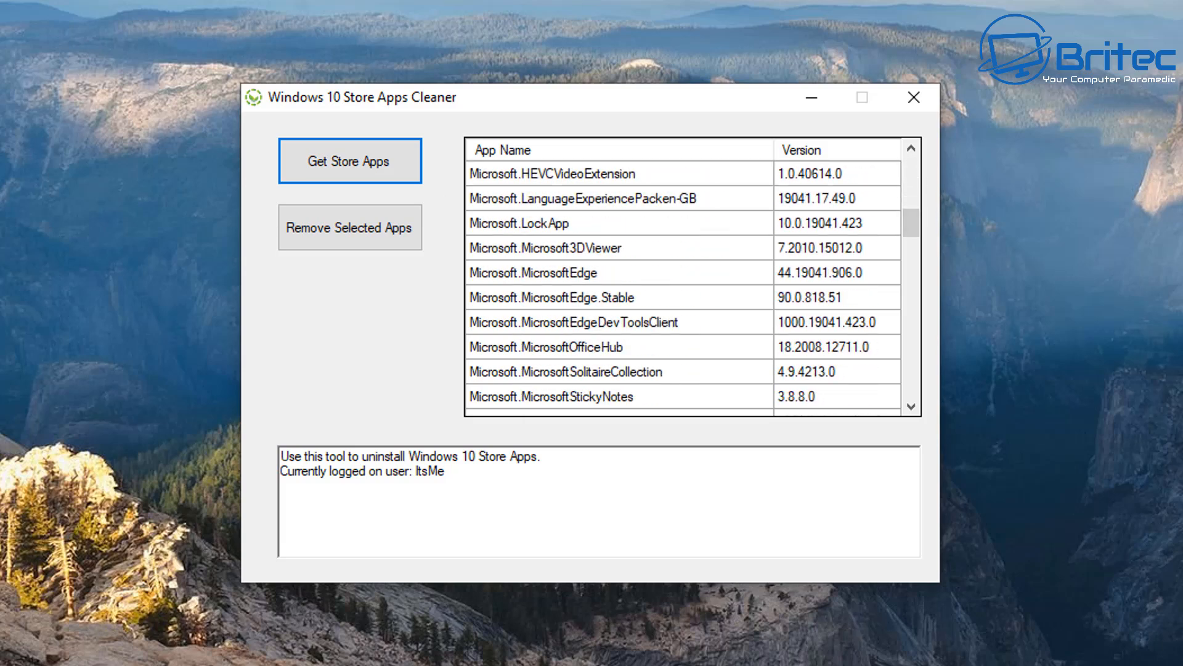
scroll("down", 3)
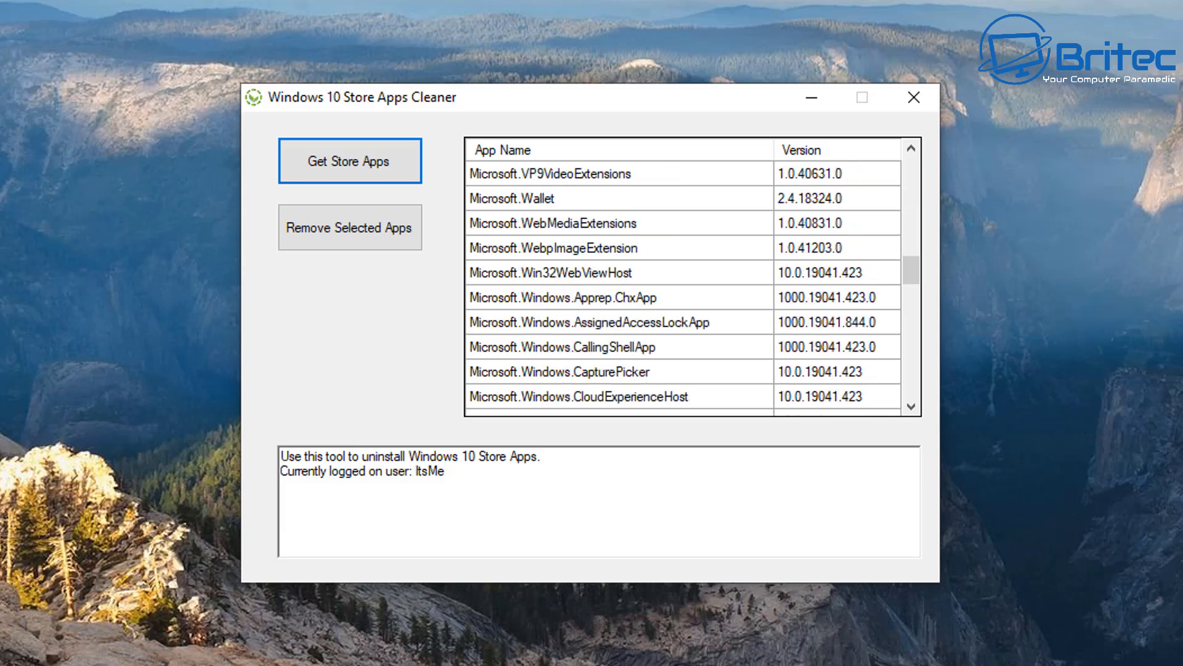
scroll("down", 3)
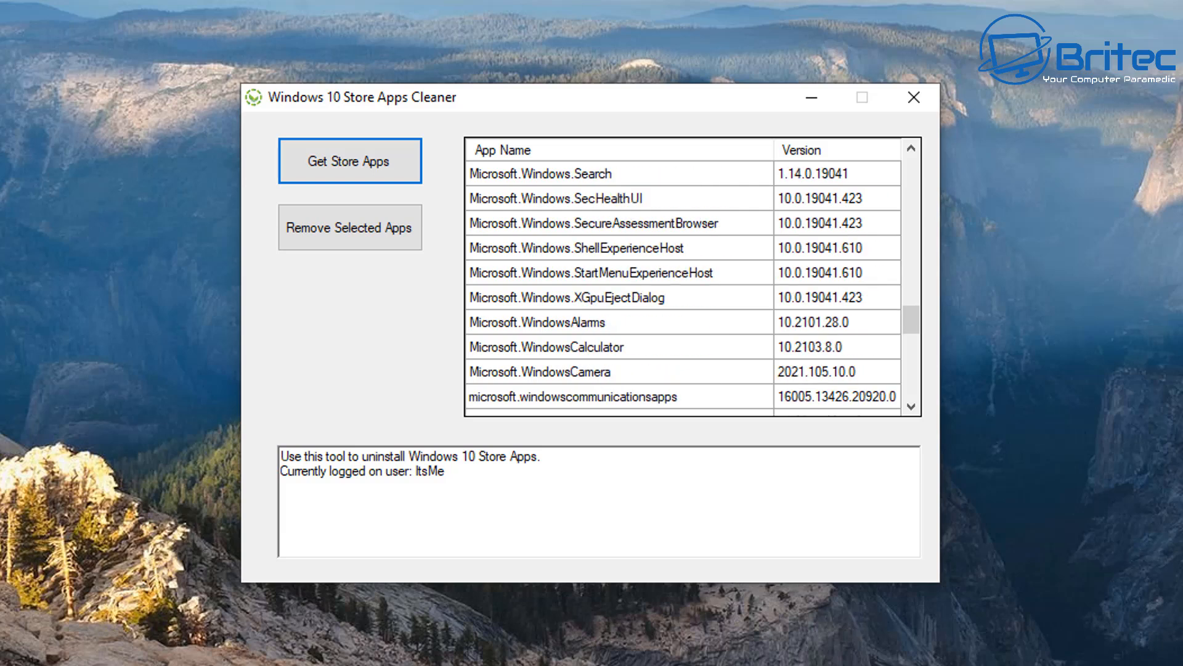
scroll("down", 3)
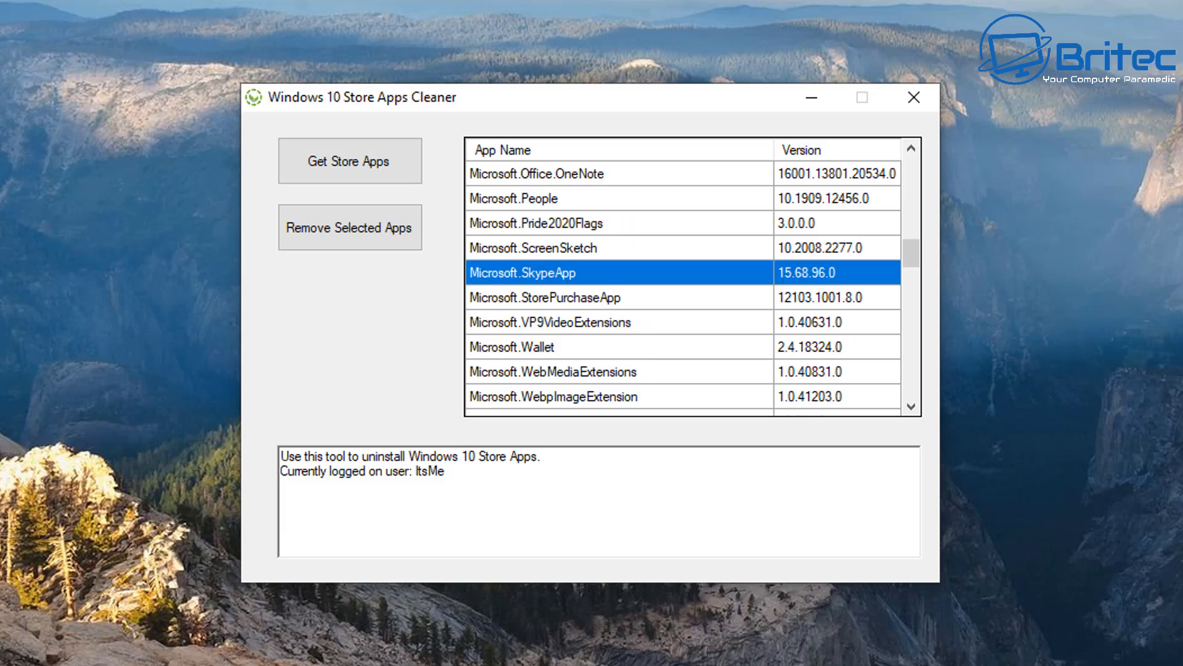
left_click(349, 228)
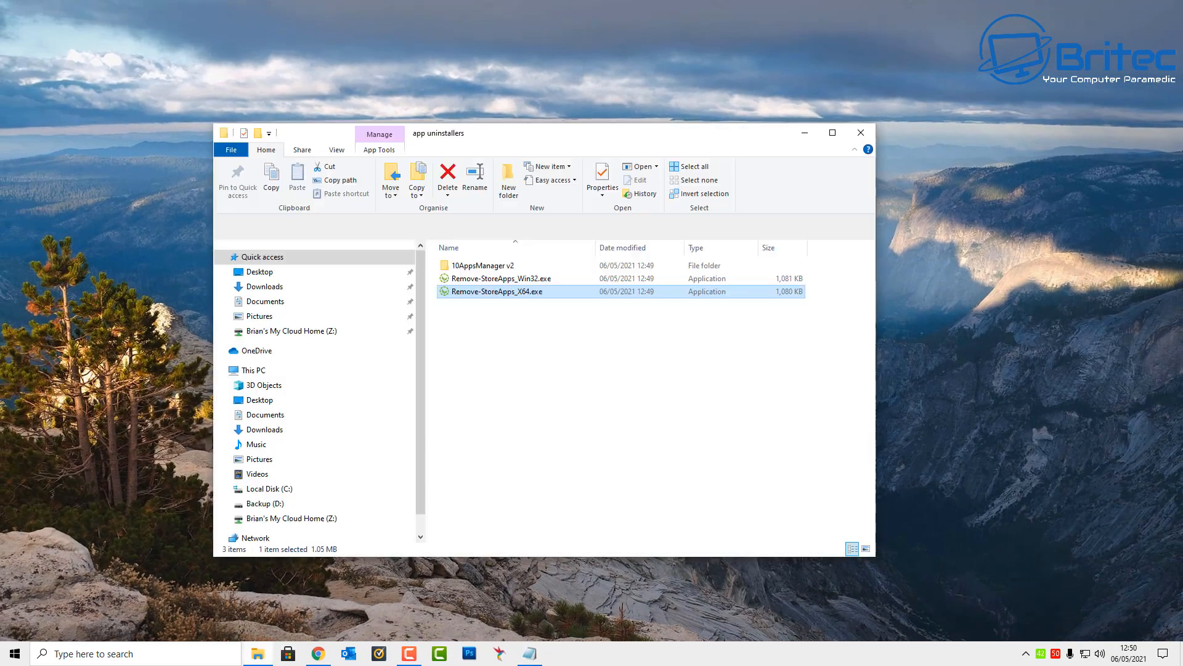
Open the '10AppsManager v2' folder and launch 10AppsManager.exe.
double_click(483, 265)
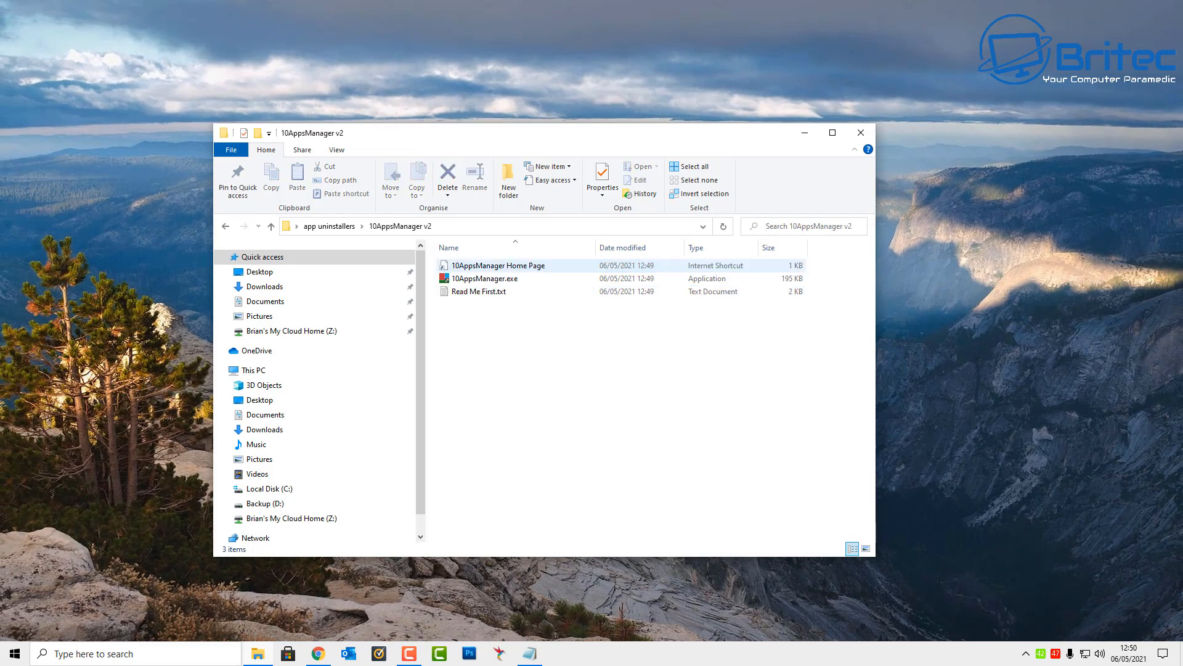
left_click(486, 278)
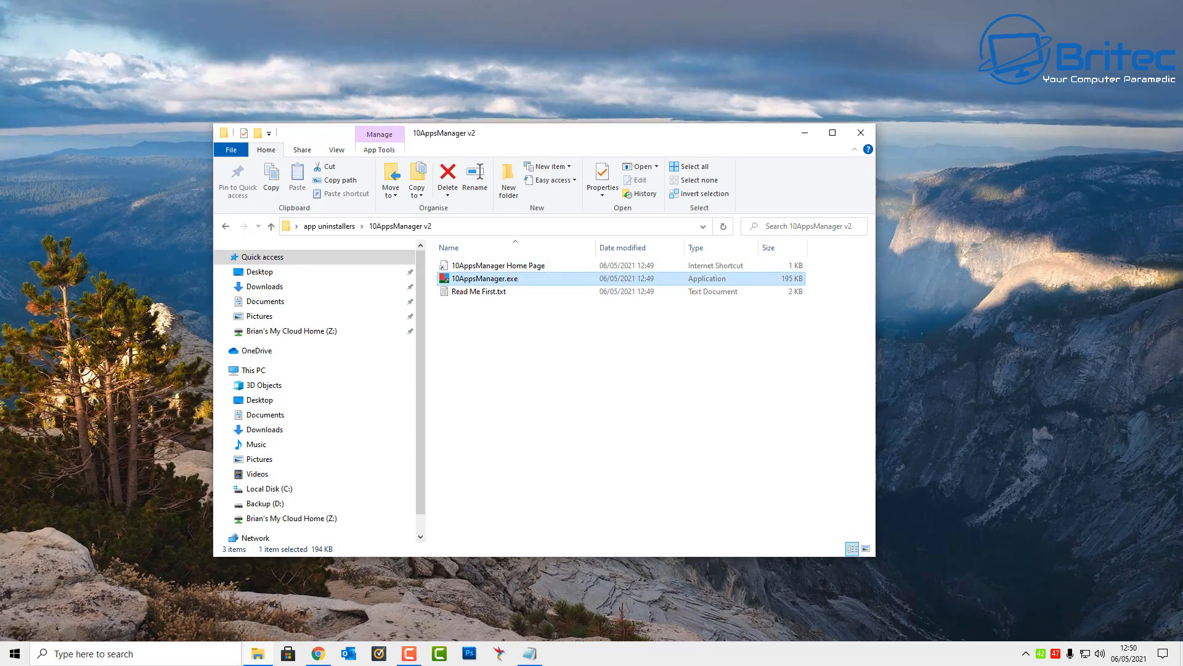
double_click(485, 278)
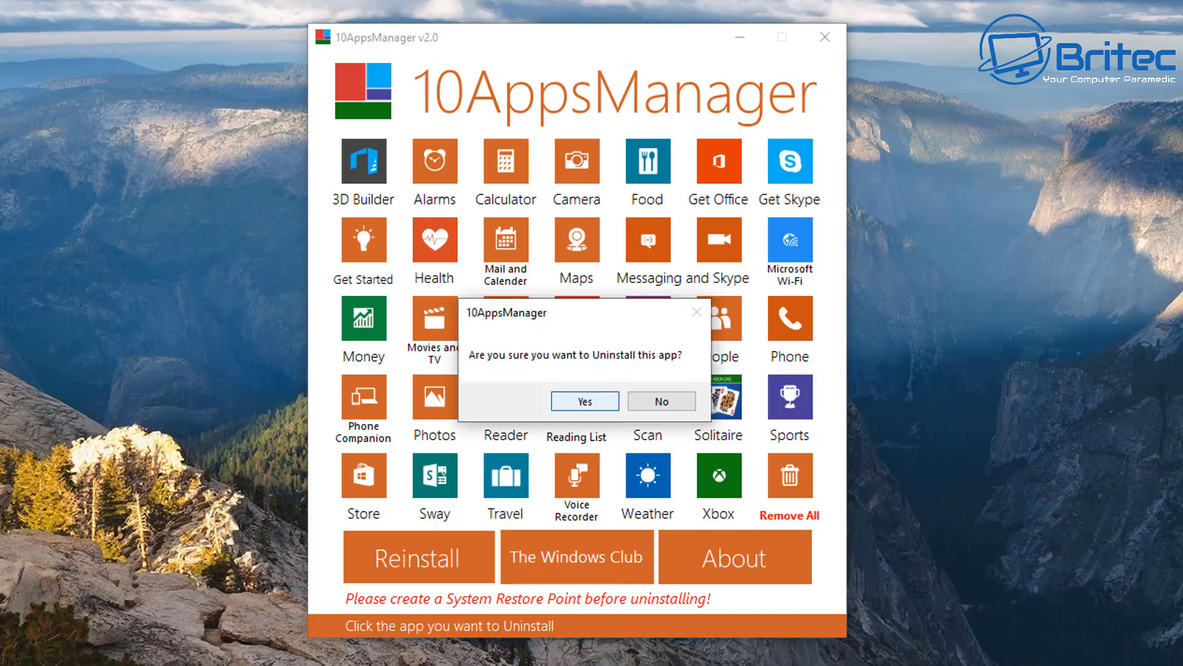
Confirm the app uninstall with Yes, dismiss the success message, and close 10AppsManager.
left_click(584, 400)
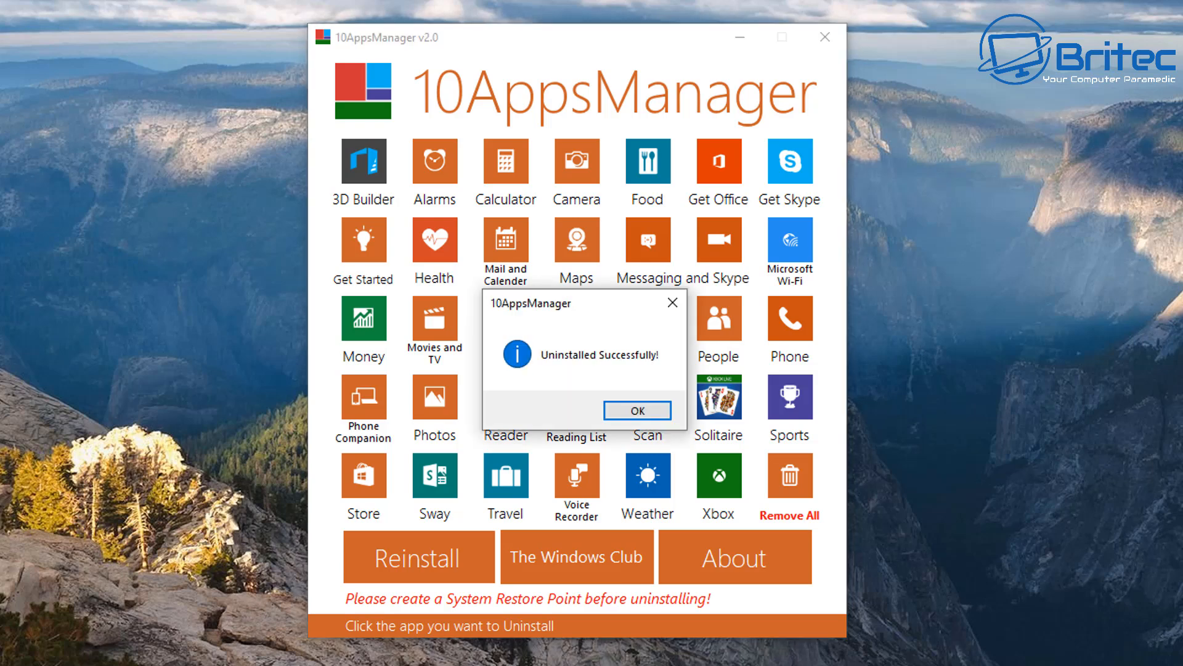
left_click(636, 410)
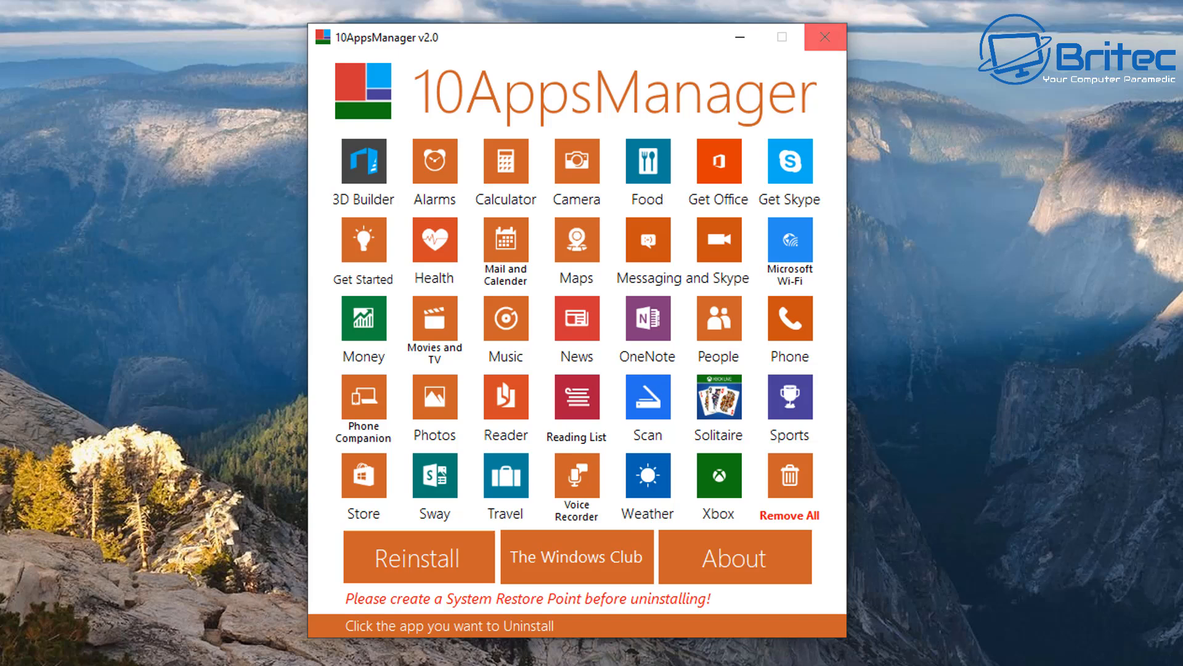
left_click(789, 161)
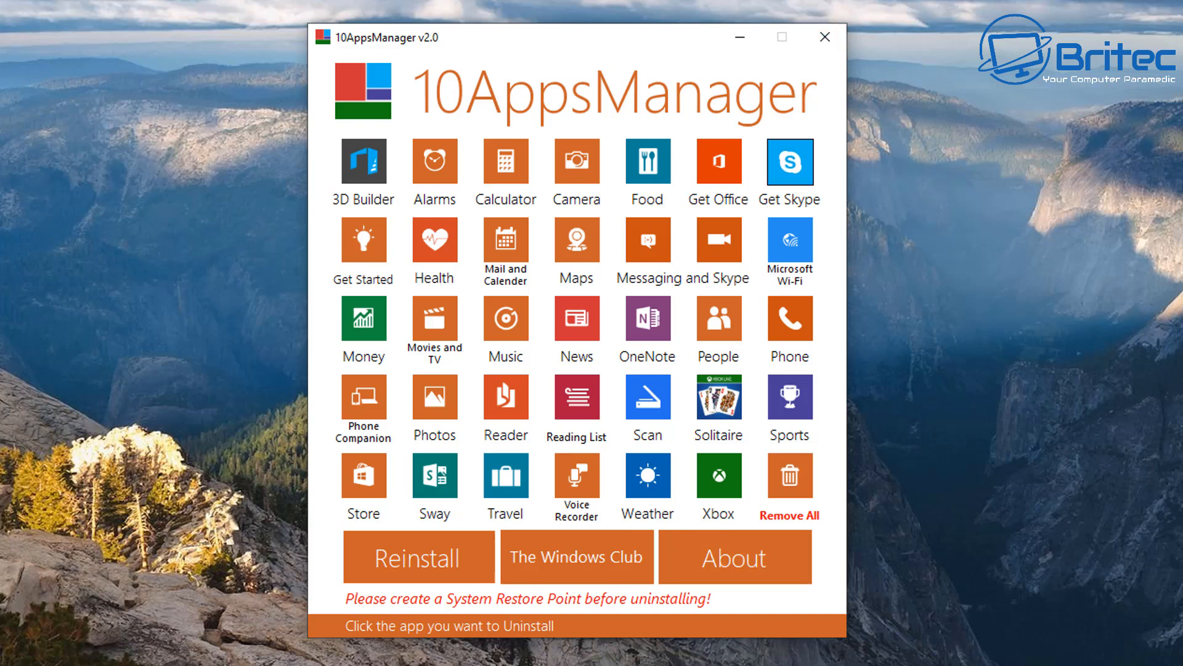
left_click(825, 37)
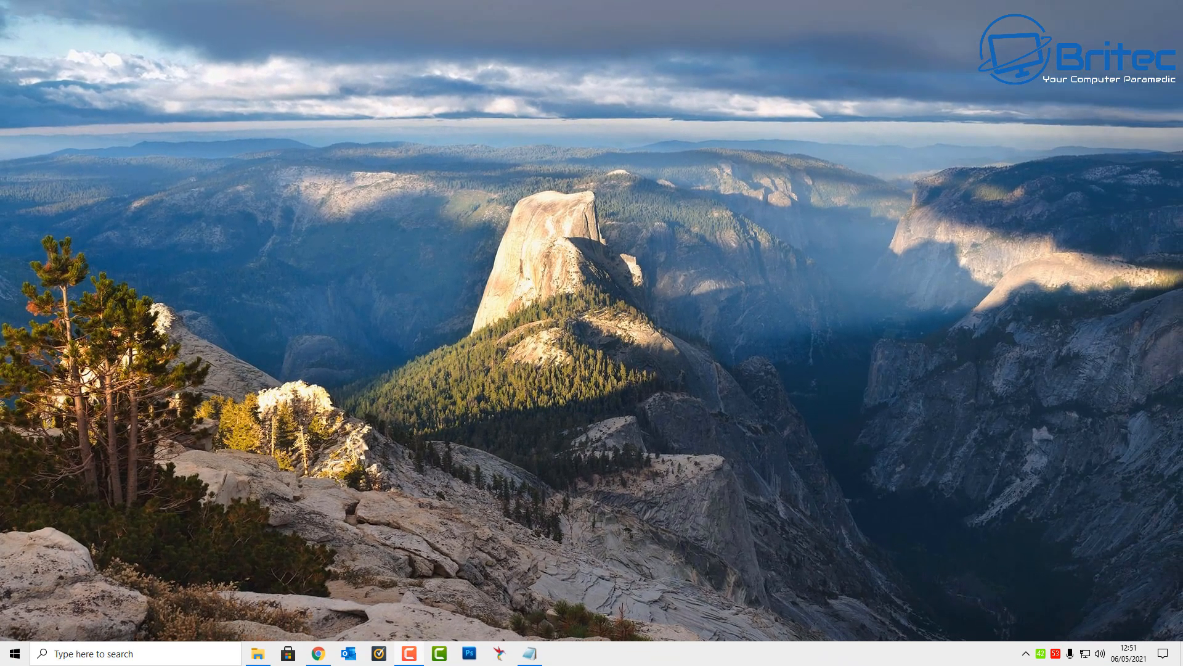